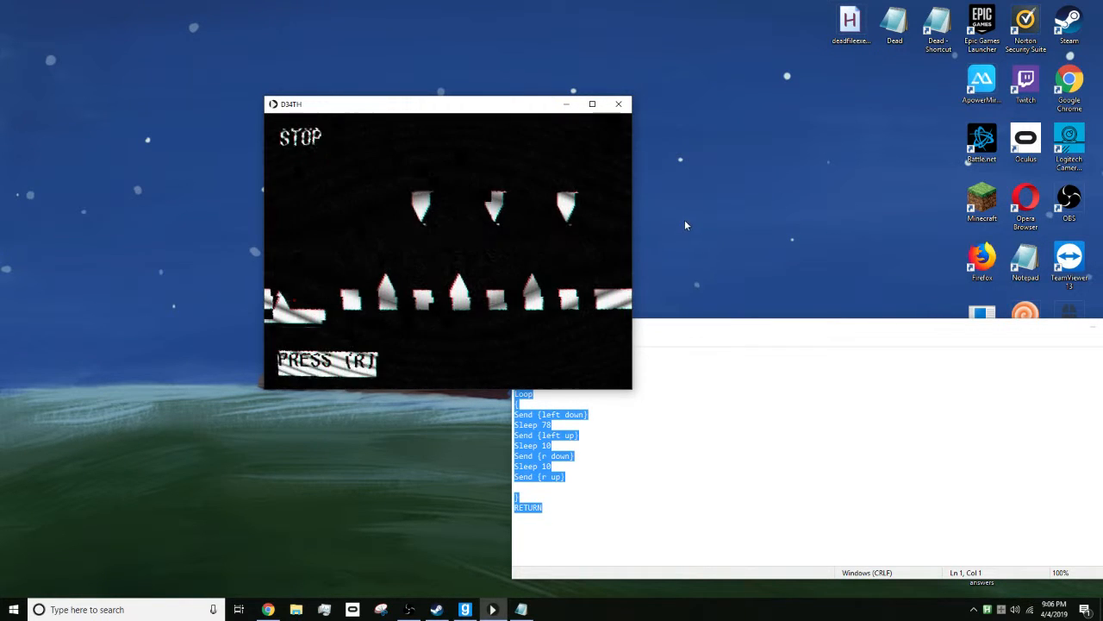
{"action": "mouse_move", "coordinate": [666, 214]}
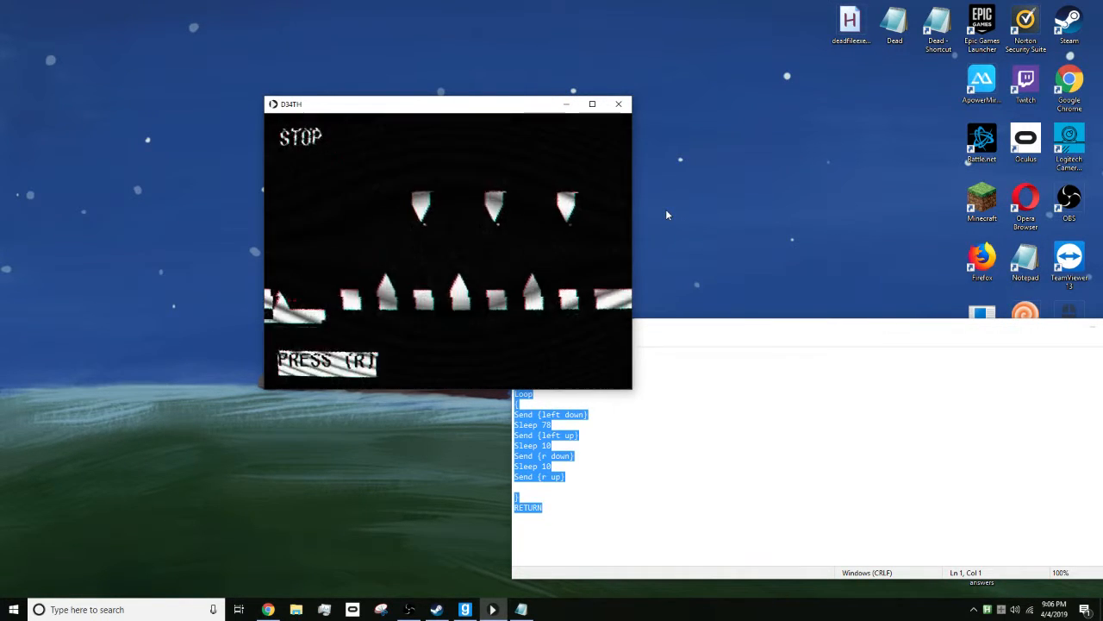